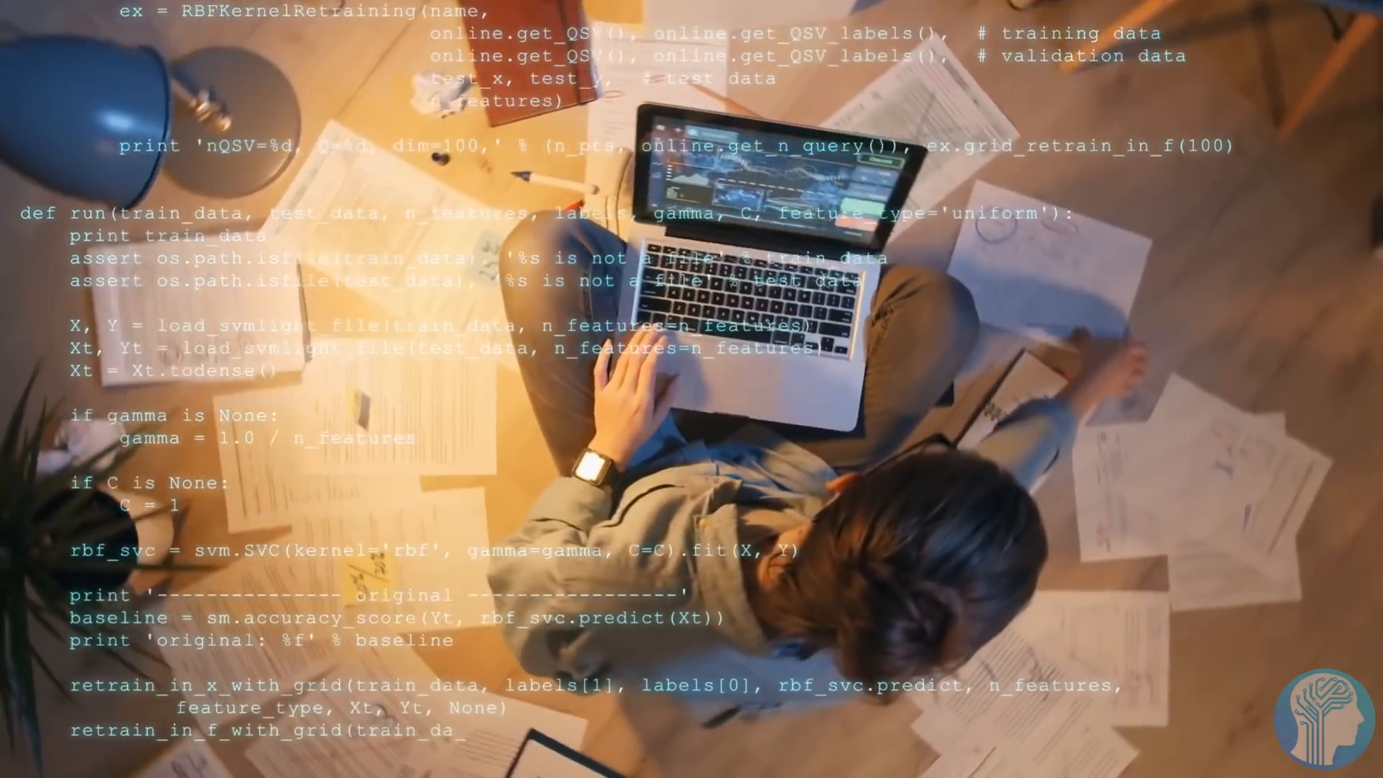
scroll(down, 3)
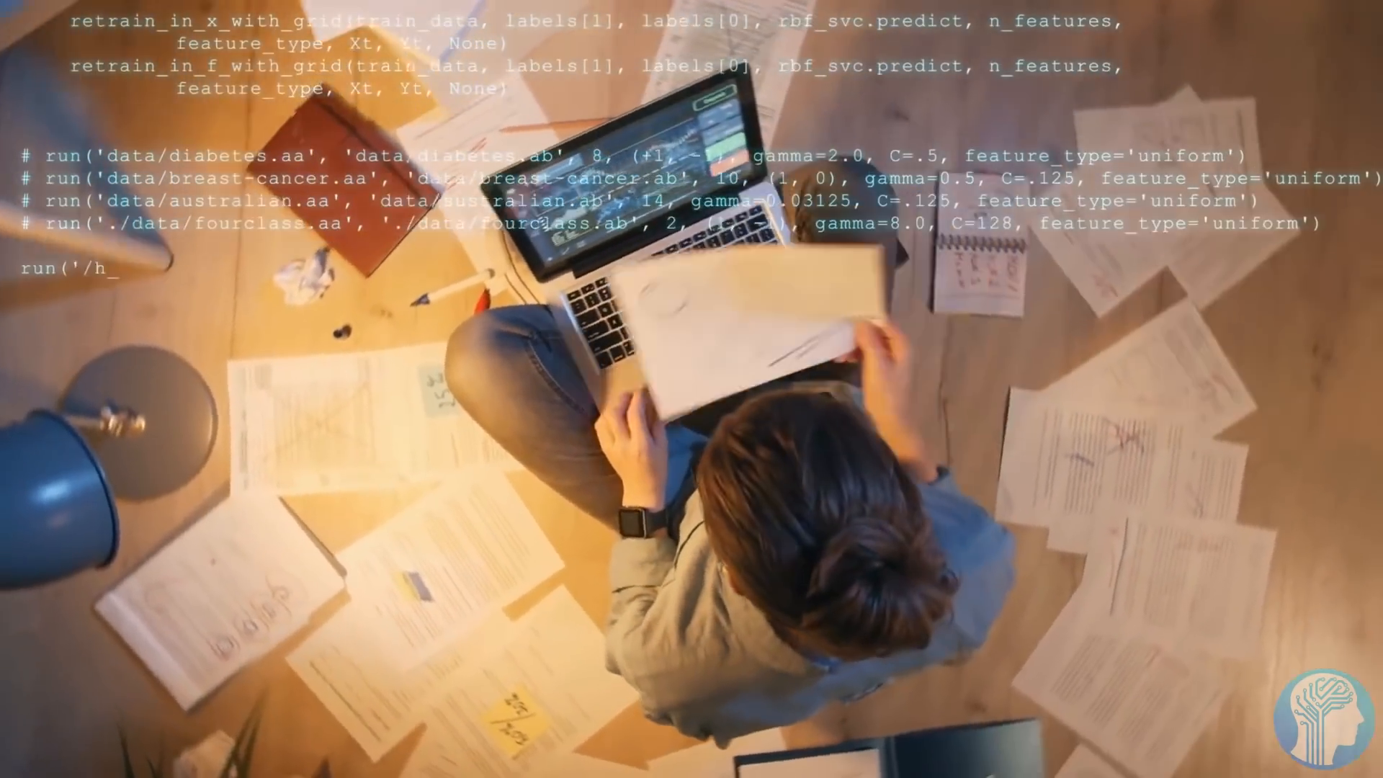